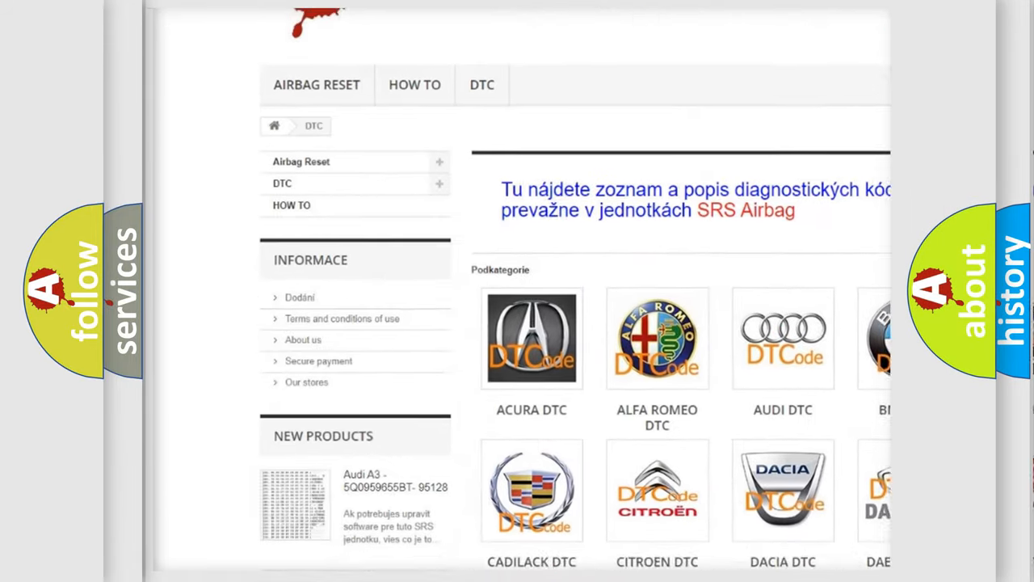
{"action": "scroll", "scroll_direction": "down", "scroll_amount": 3}
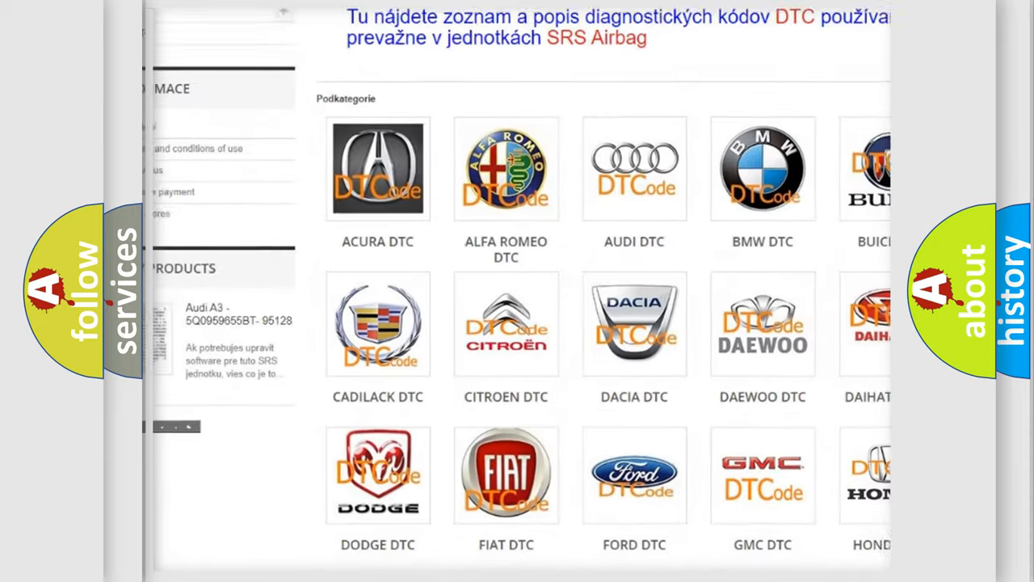
{"action": "scroll", "scroll_direction": "down", "scroll_amount": 3}
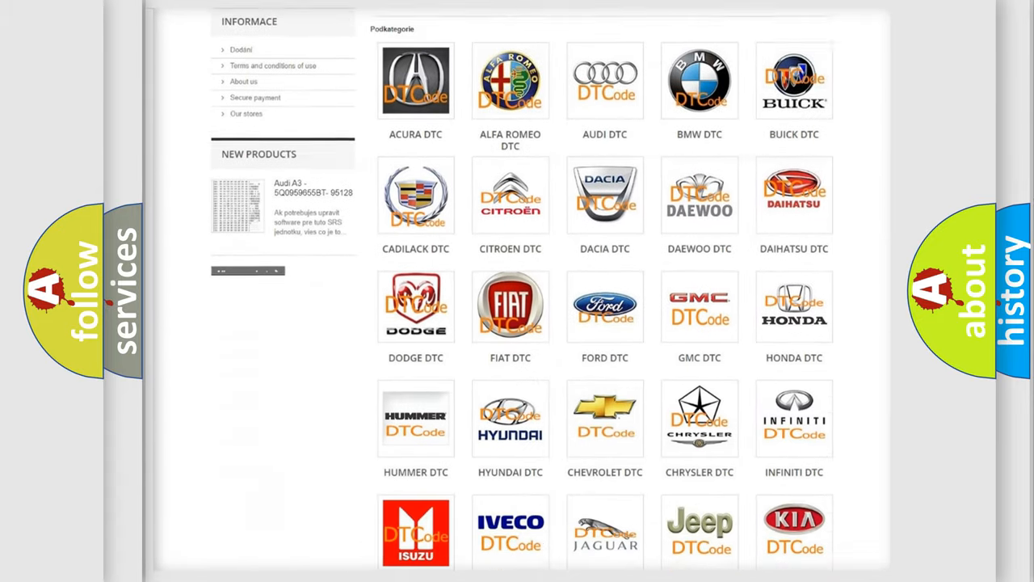
{"action": "scroll", "scroll_direction": "down", "scroll_amount": 3}
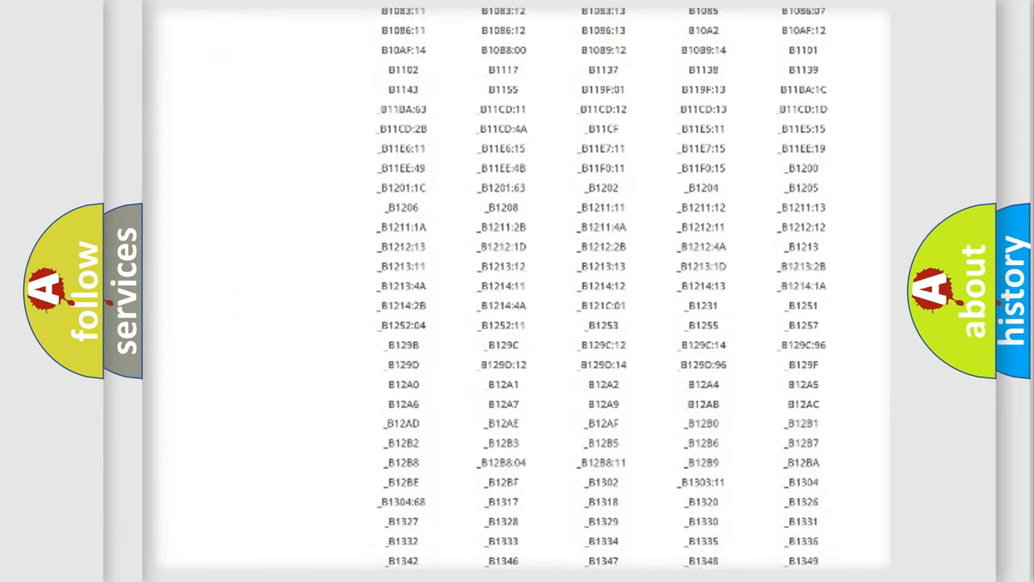
{"action": "scroll", "scroll_direction": "down", "scroll_amount": 3}
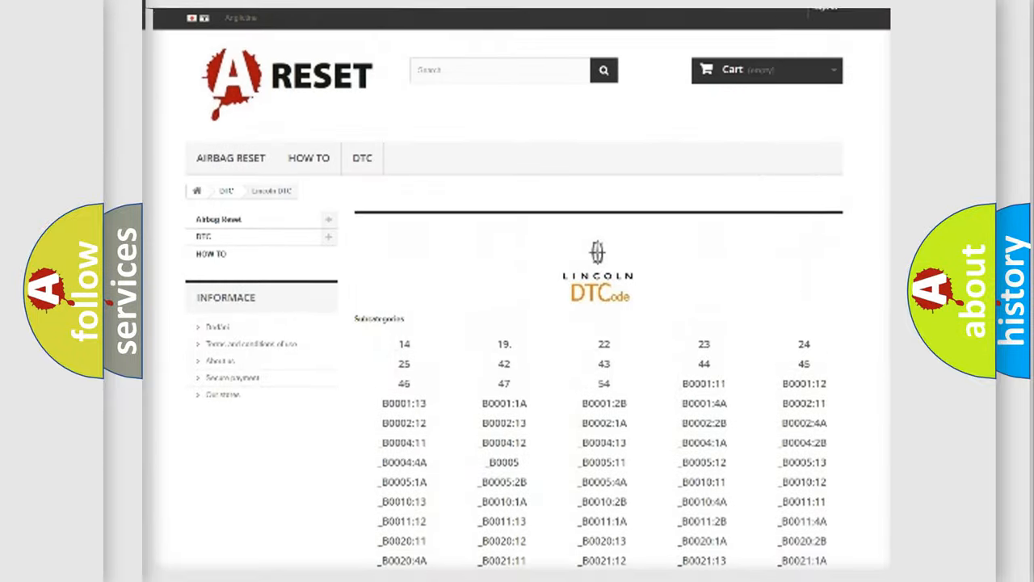
{"action": "scroll", "scroll_direction": "up", "scroll_amount": 3}
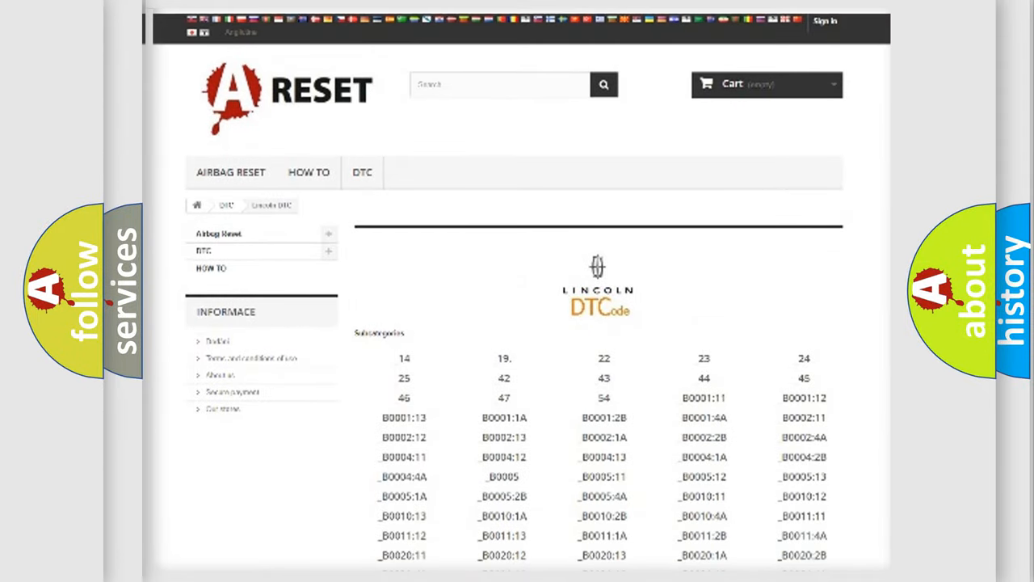